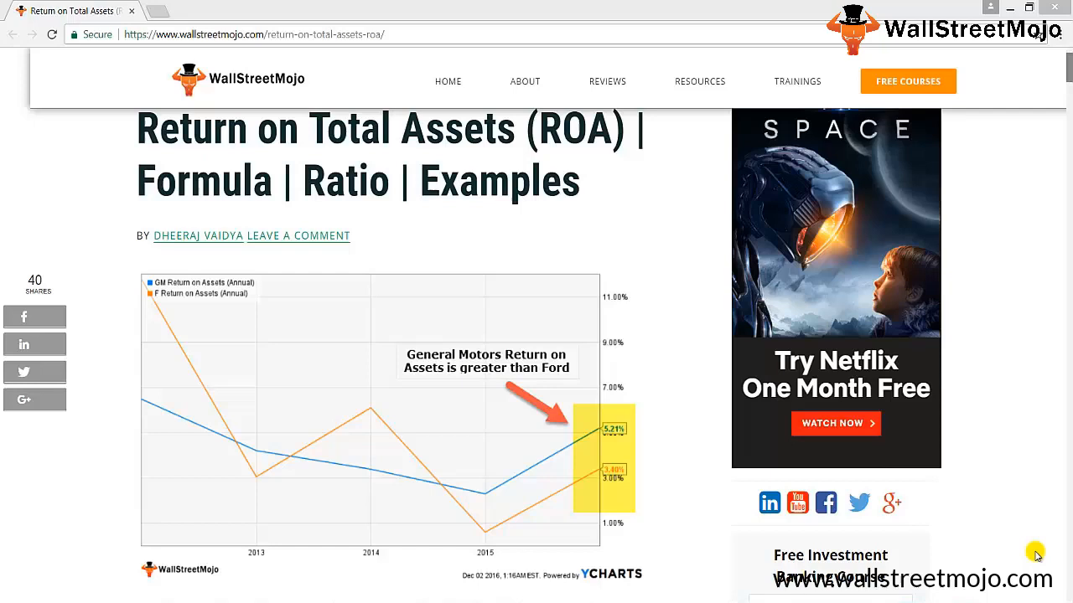
{"action": "mouse_move", "coordinate": [938, 348]}
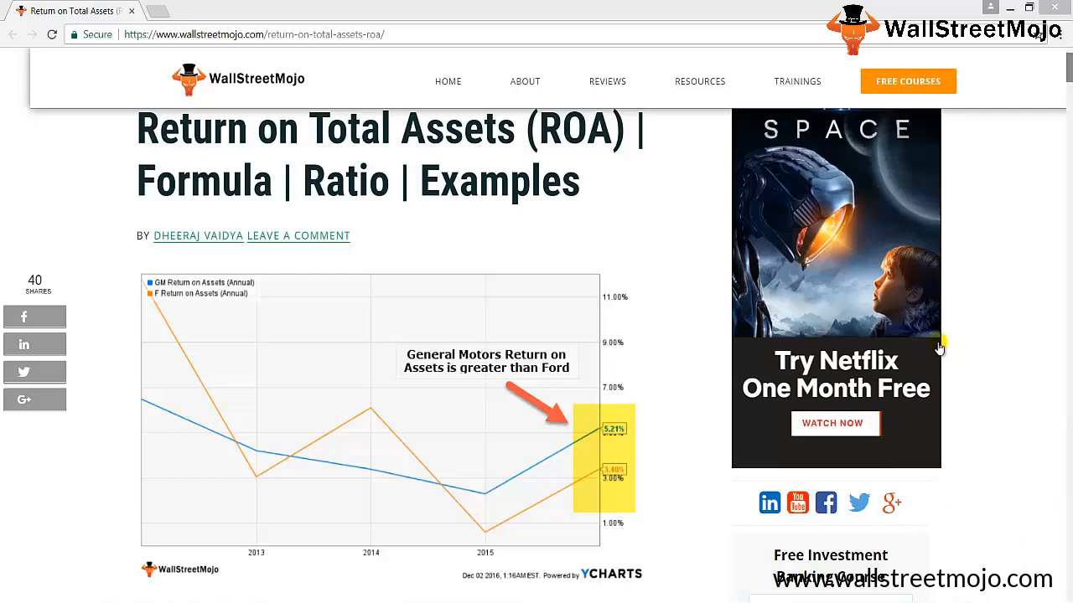
{"action": "mouse_move", "coordinate": [384, 482]}
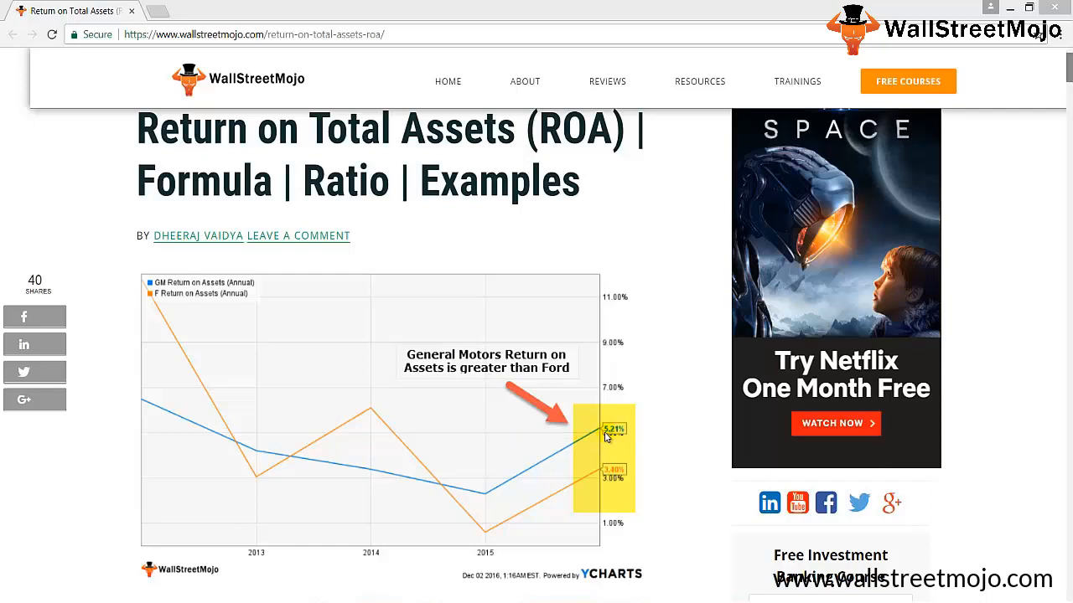
{"action": "mouse_move", "coordinate": [590, 487]}
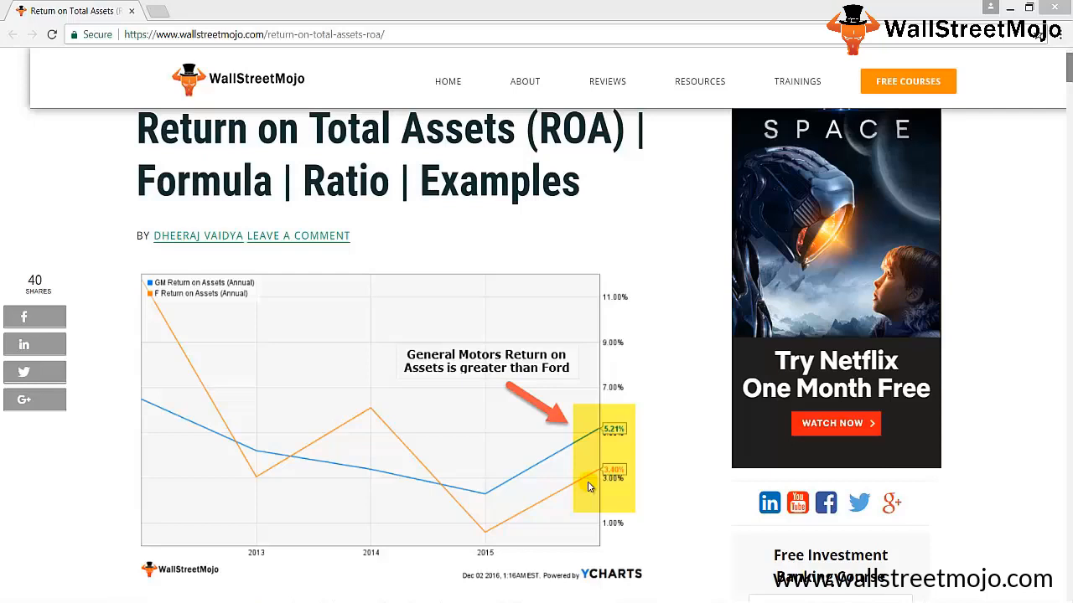
{"action": "mouse_move", "coordinate": [496, 572]}
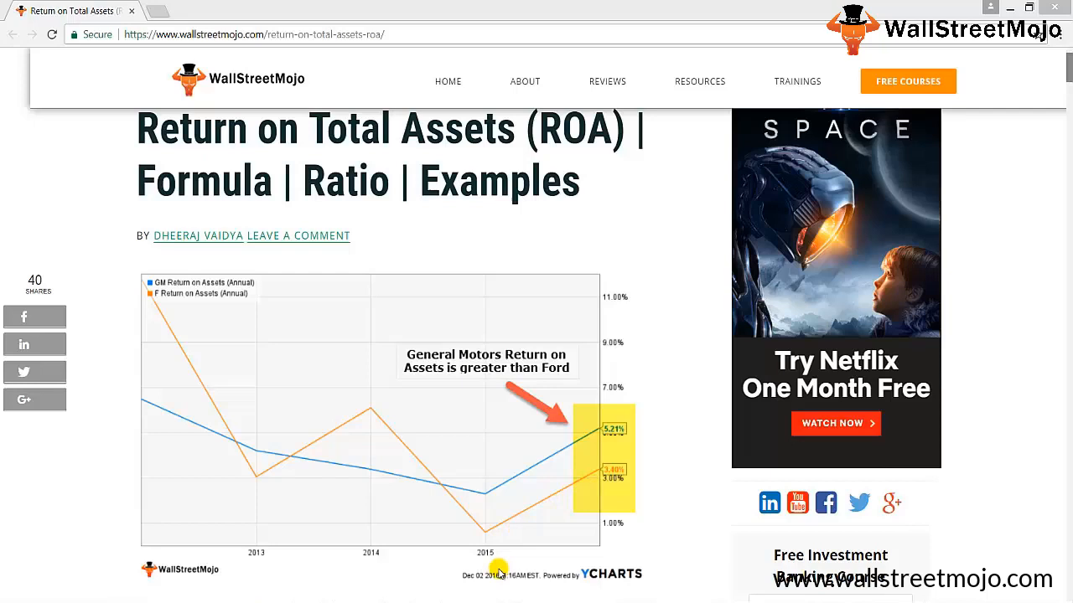
Step: Scroll past Box's asset utilization chart to its negative return-on-assets chart and formula heading
{"action": "scroll", "scroll_direction": "down", "scroll_amount": 3}
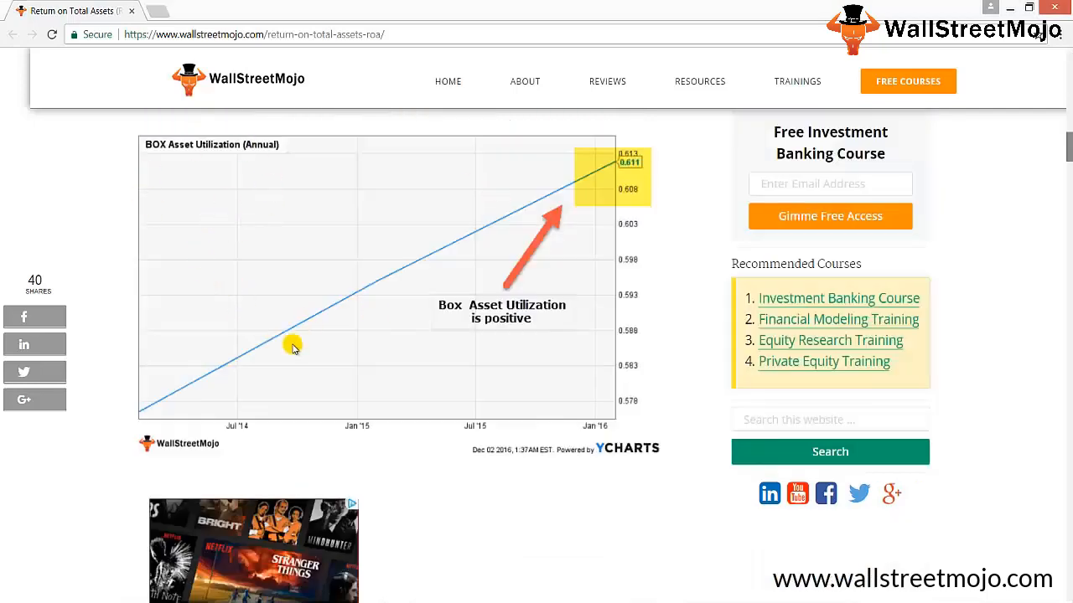
{"action": "mouse_move", "coordinate": [323, 317]}
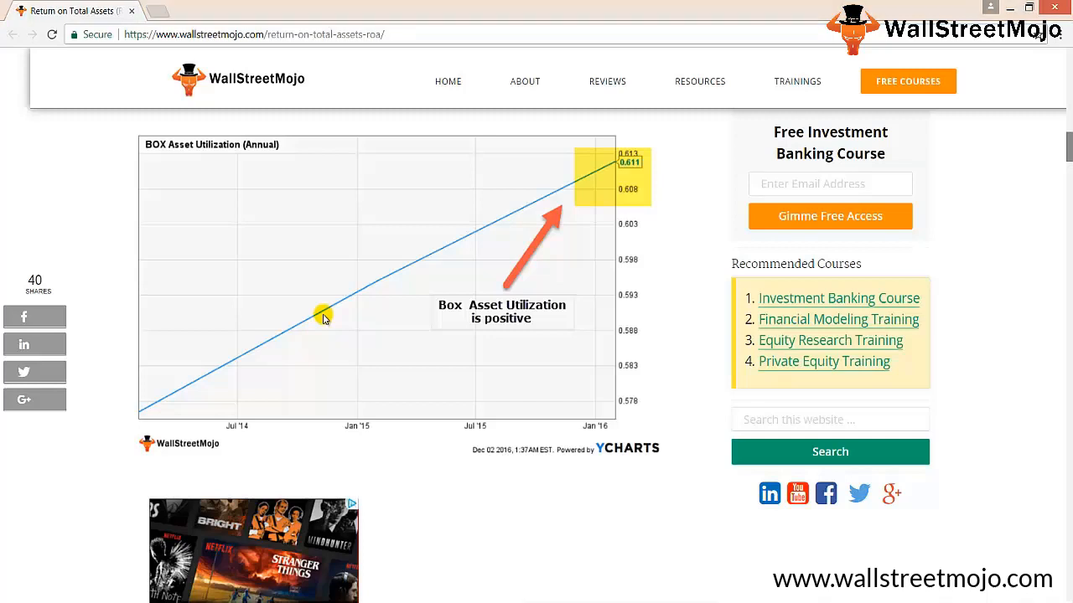
{"action": "scroll", "scroll_direction": "down", "scroll_amount": 3}
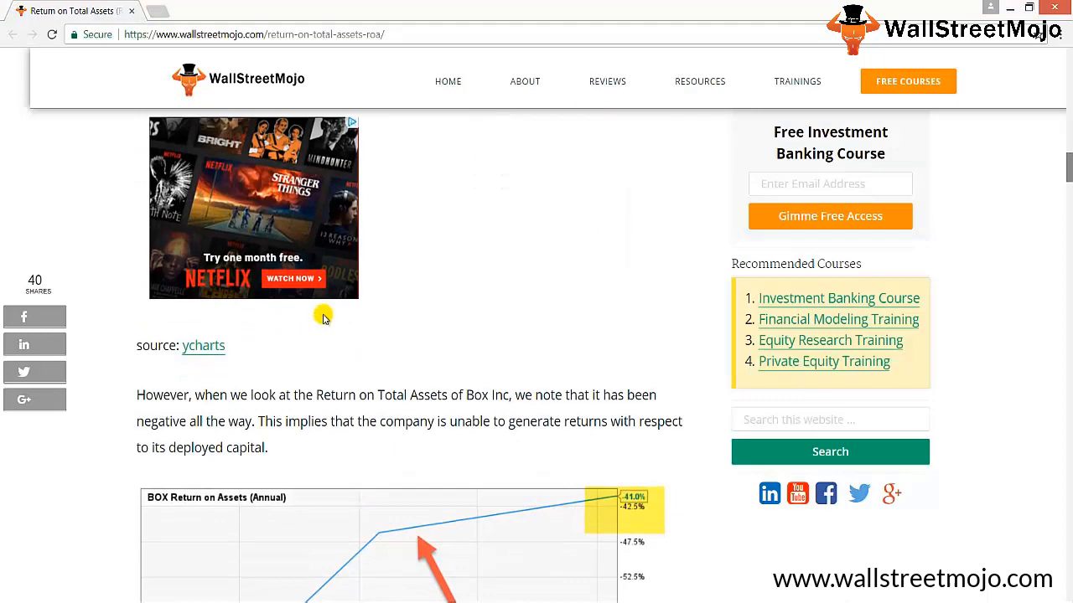
{"action": "scroll", "scroll_direction": "down", "scroll_amount": 3}
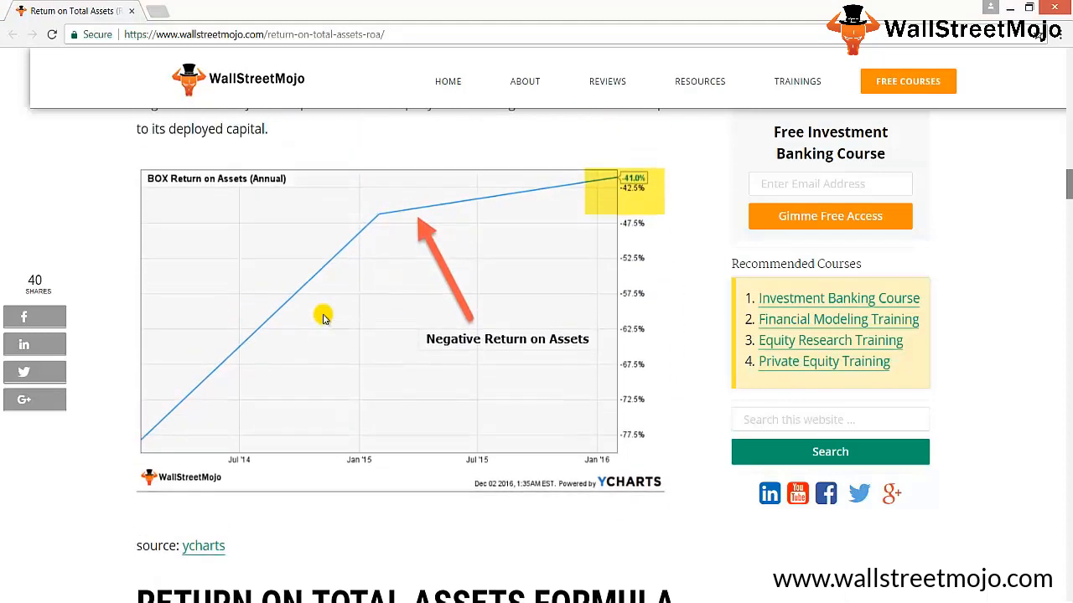
{"action": "scroll", "scroll_direction": "down", "scroll_amount": 3}
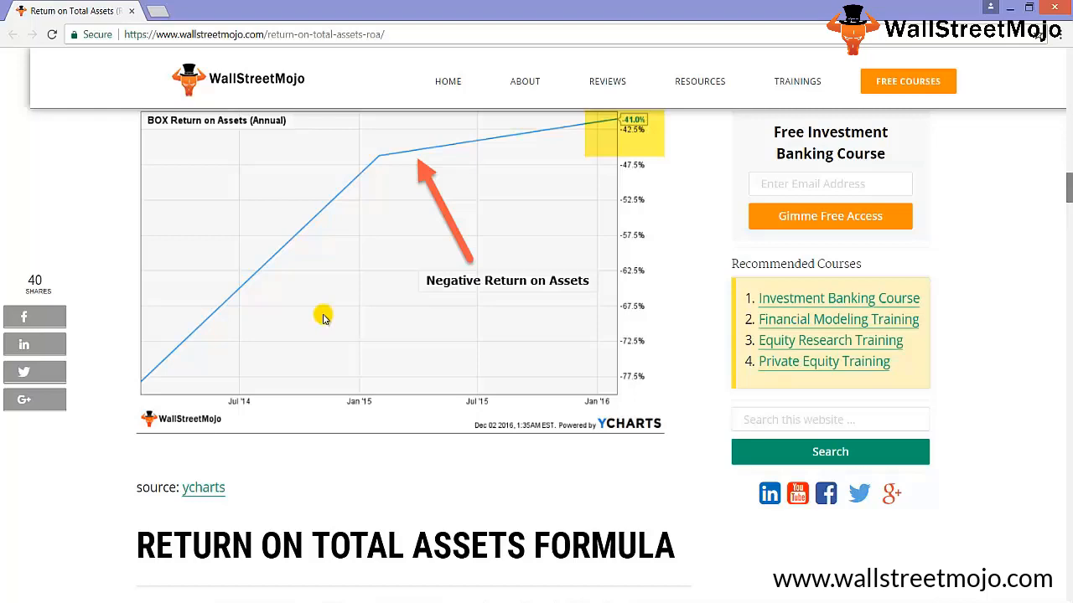
{"action": "mouse_move", "coordinate": [338, 364]}
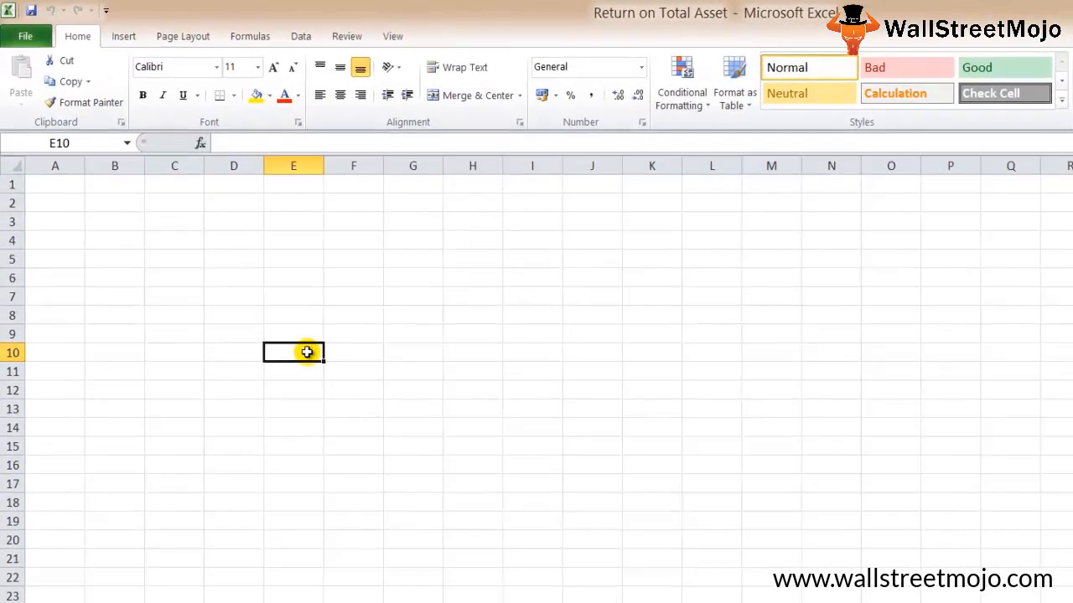
Step: Label 'Return on total assets Formula =' with EBIT over Average Total Assets, widening the EBIT column
{"action": "type", "text": "R"}
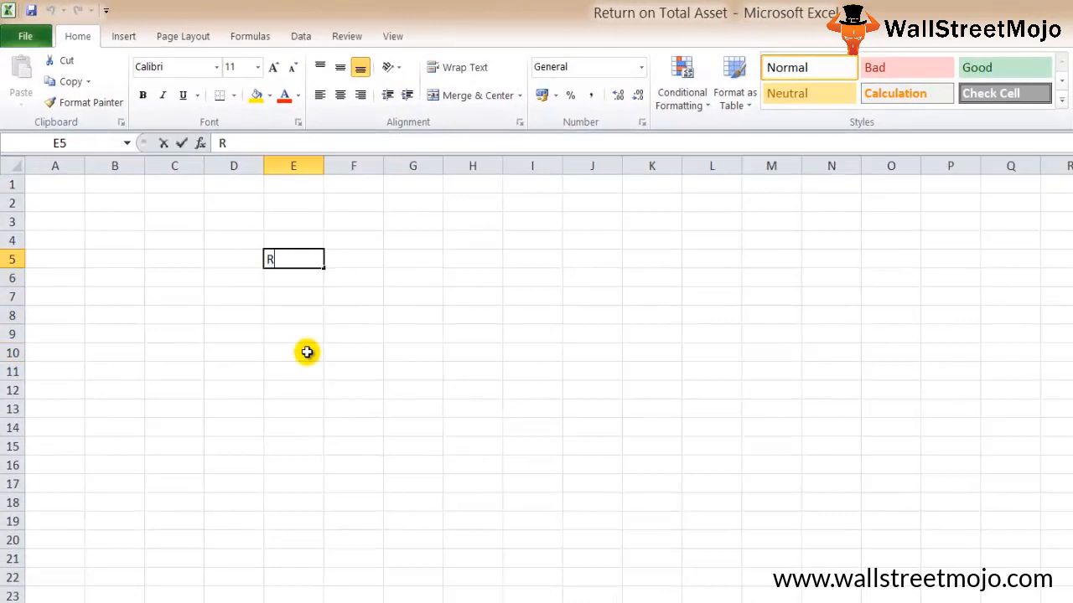
{"action": "type", "text": "eturn on"}
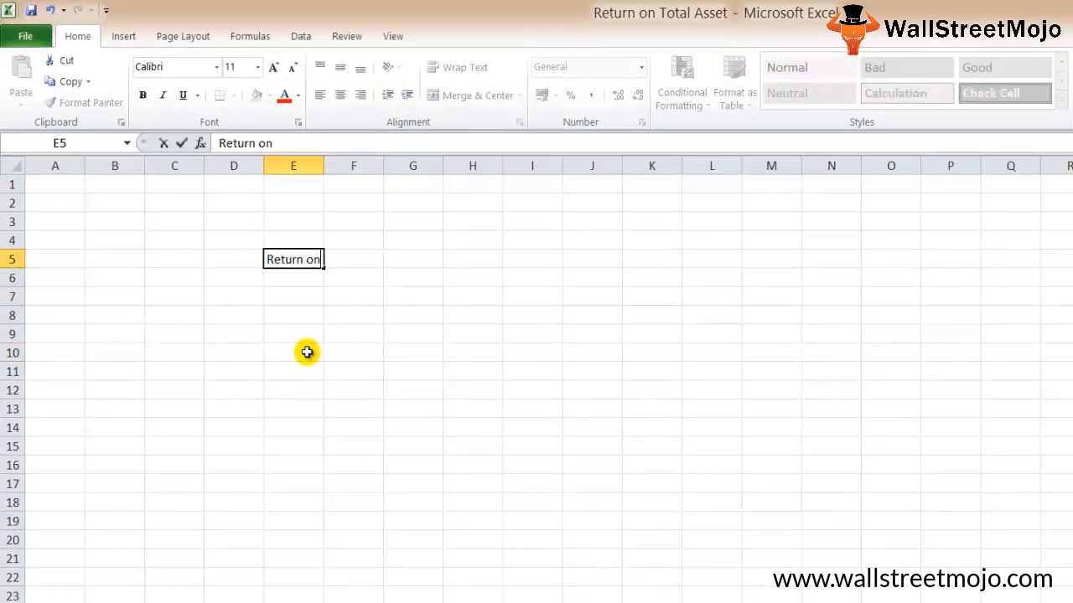
{"action": "type", "text": "total assets Formulla ="}
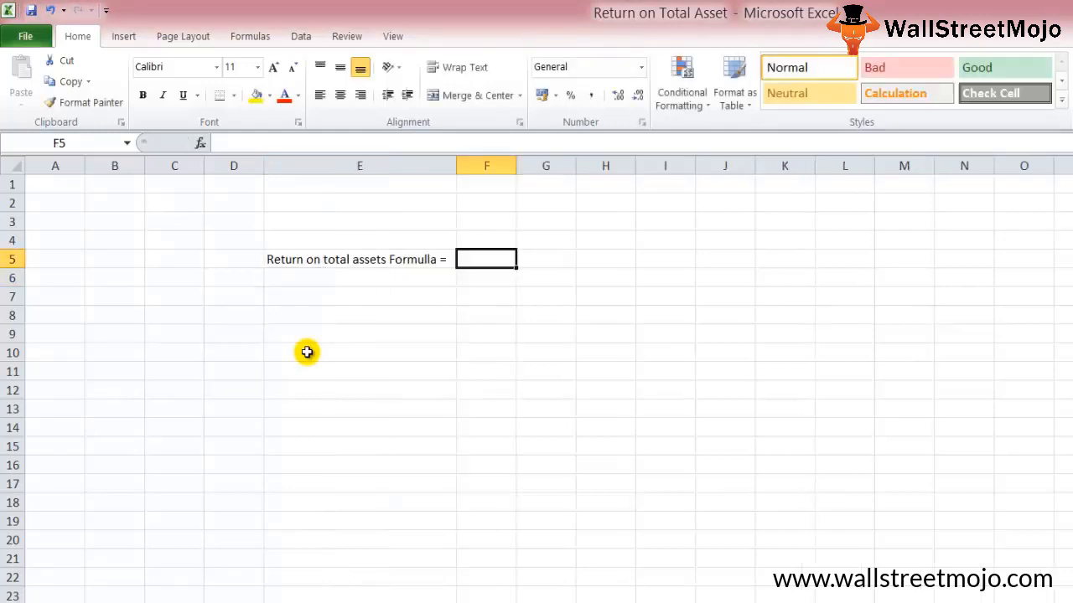
{"action": "type", "text": "EBIT"}
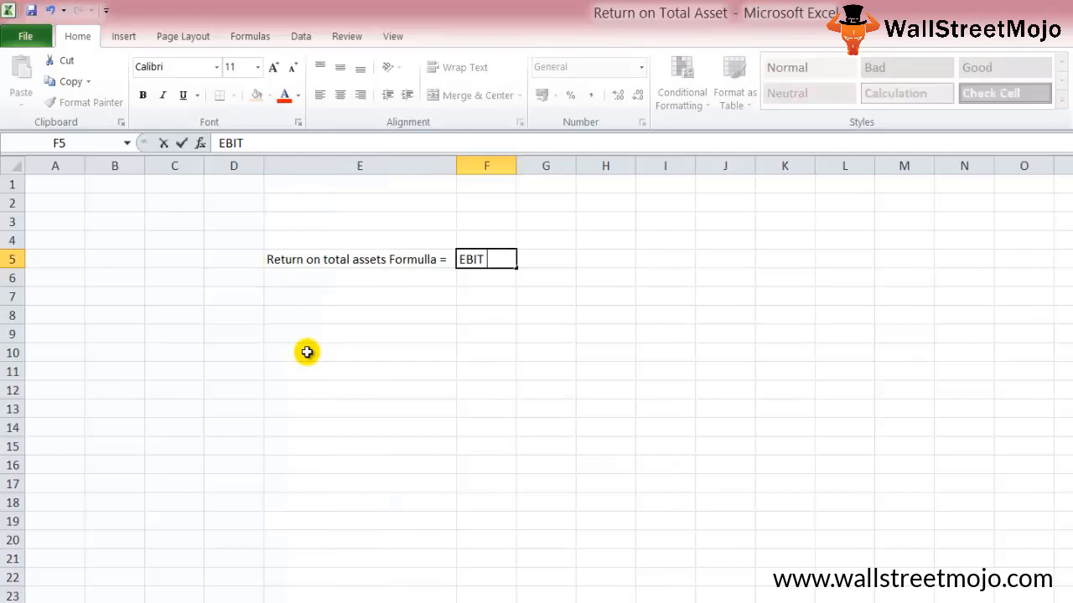
{"action": "type", "text": "Average Total Assets"}
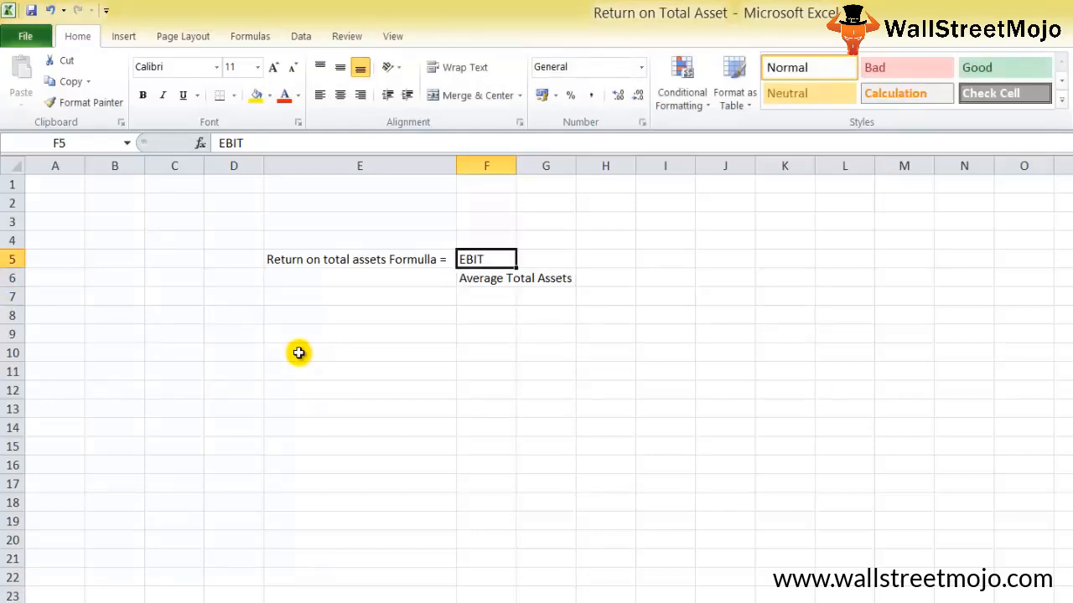
{"action": "mouse_move", "coordinate": [317, 111]}
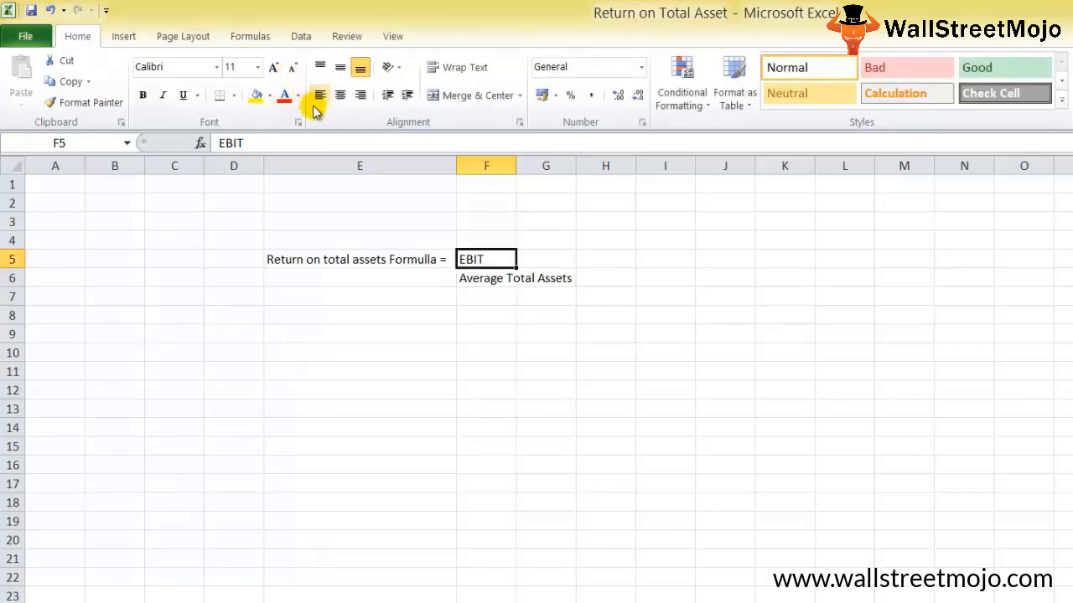
{"action": "left_click", "coordinate": [221, 95]}
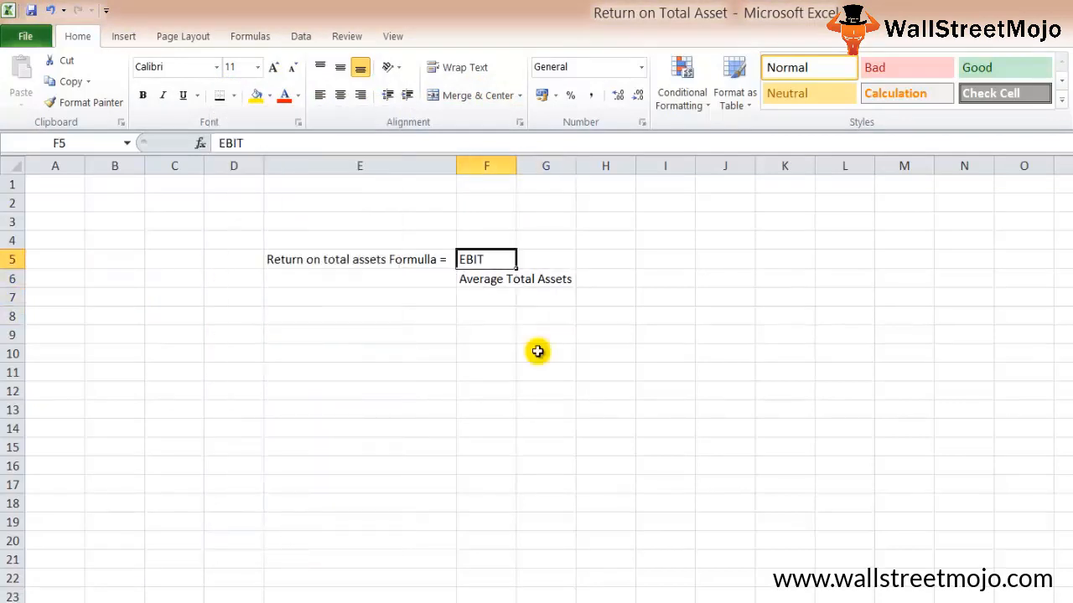
{"action": "left_click", "coordinate": [473, 279]}
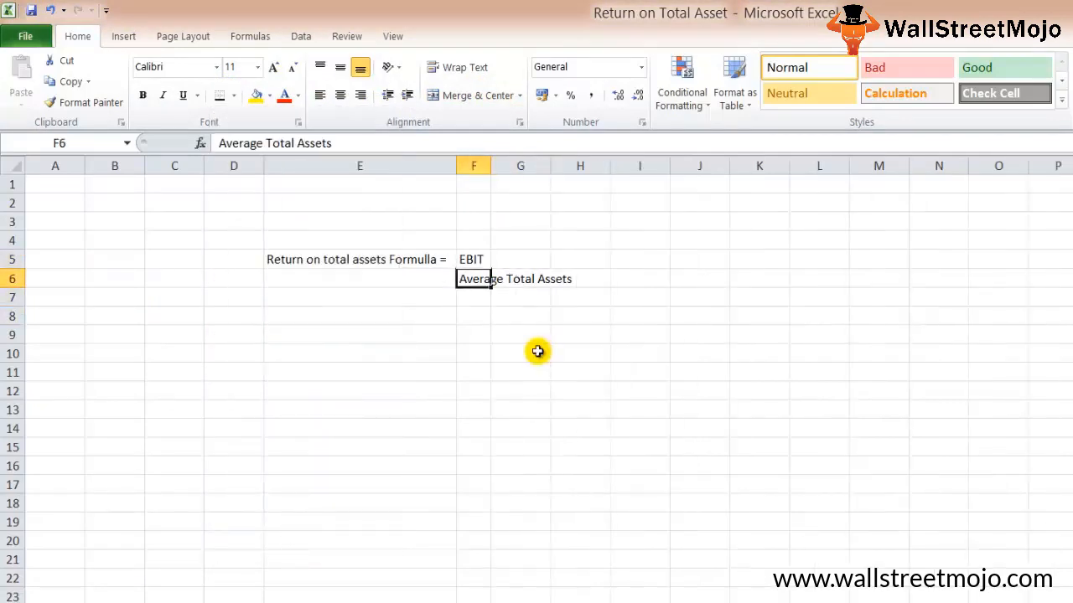
{"action": "left_click", "coordinate": [536, 259]}
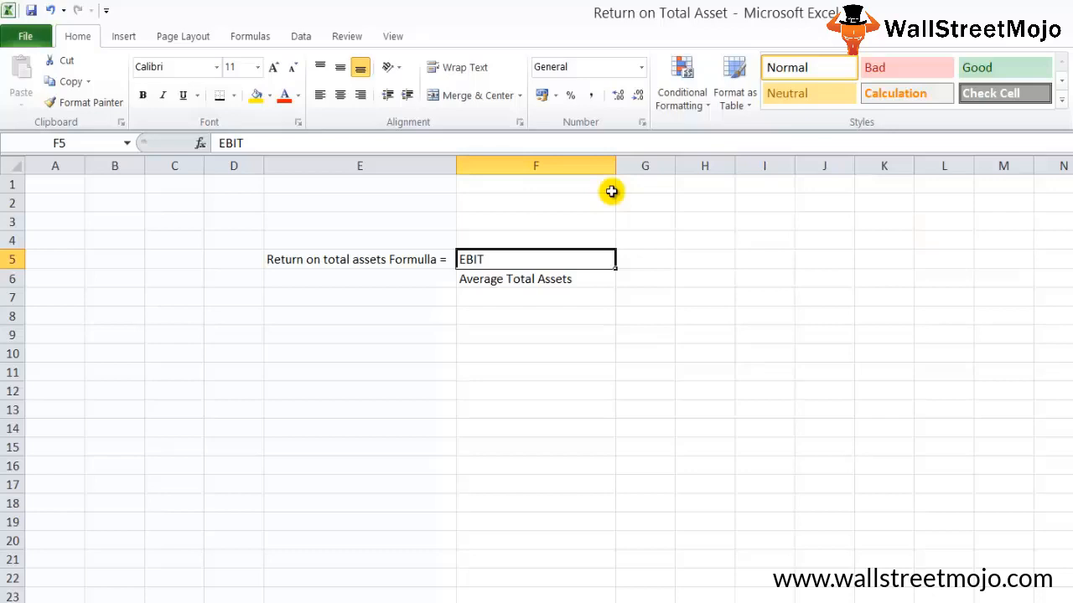
{"action": "mouse_move", "coordinate": [641, 434]}
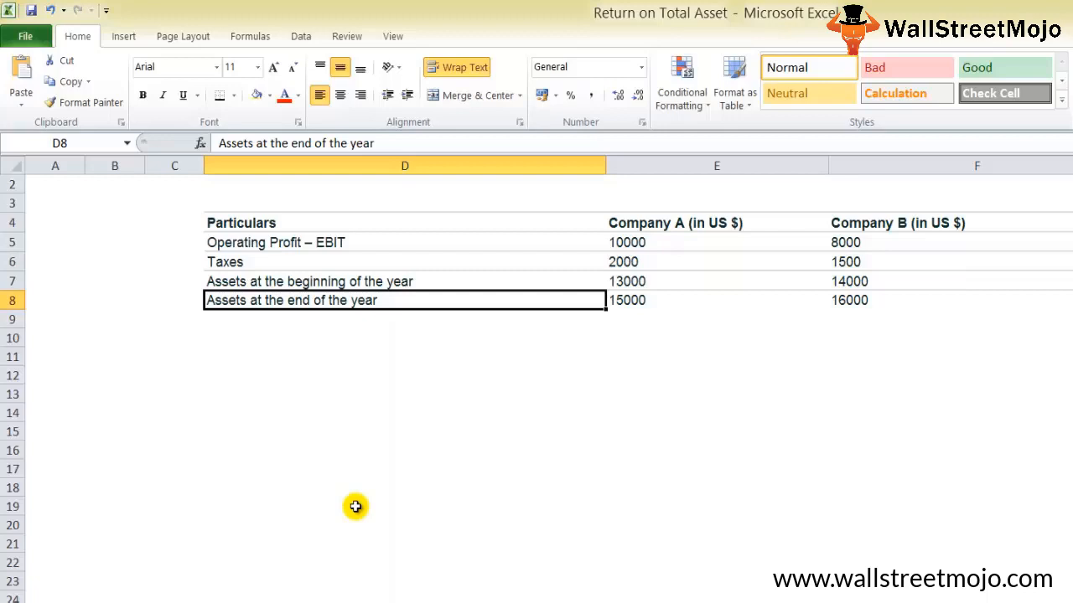
Step: Mark the asset rows (A) and (B) and add the label 'Average Assets ( A + B) /2'
{"action": "left_click", "coordinate": [716, 300]}
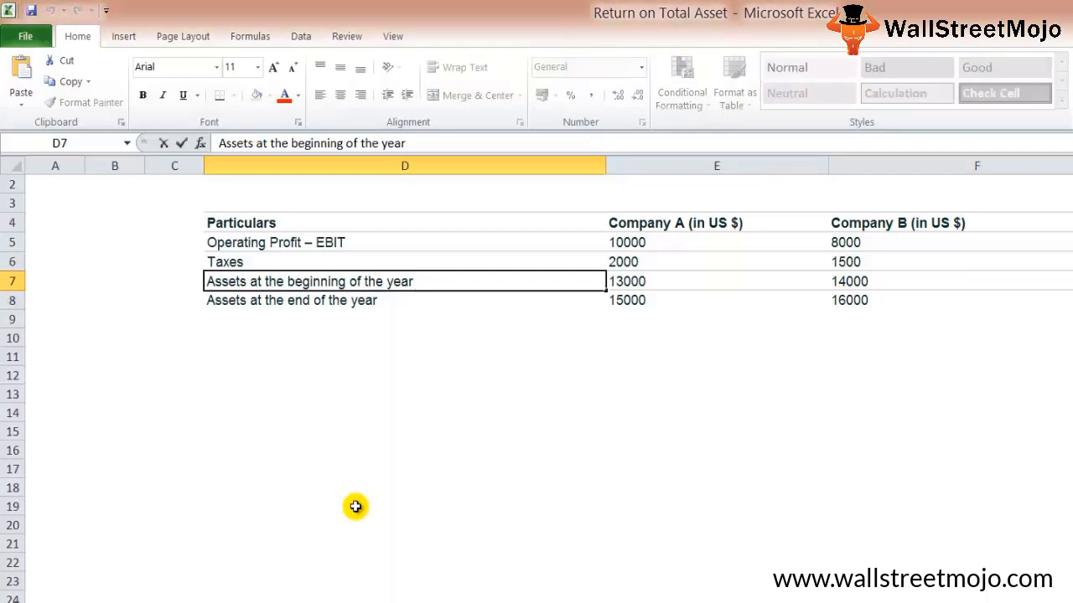
{"action": "type", "text": "( A"}
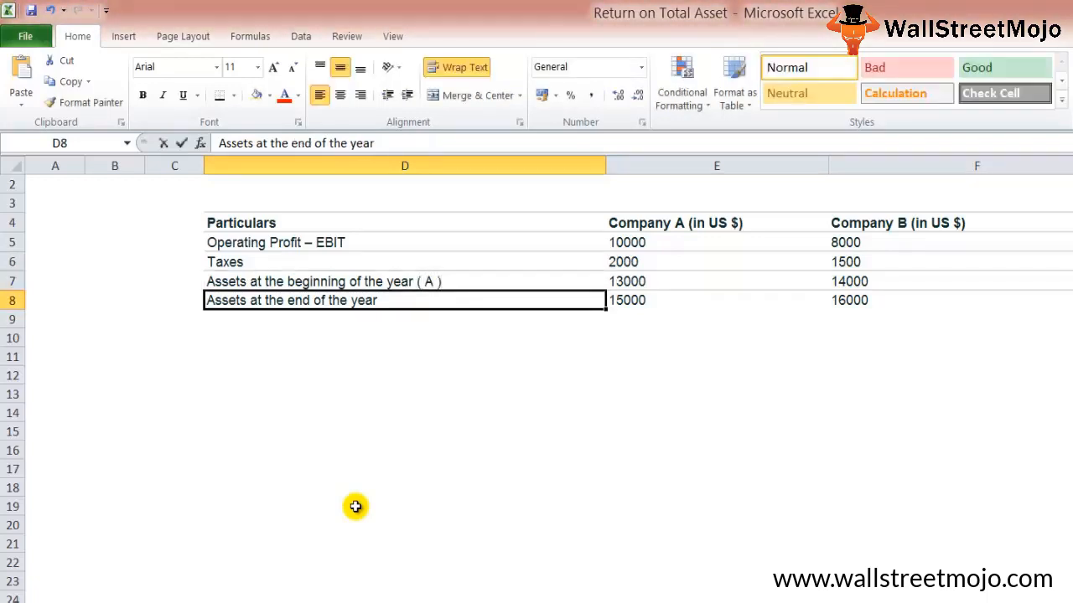
{"action": "type", "text": "( B"}
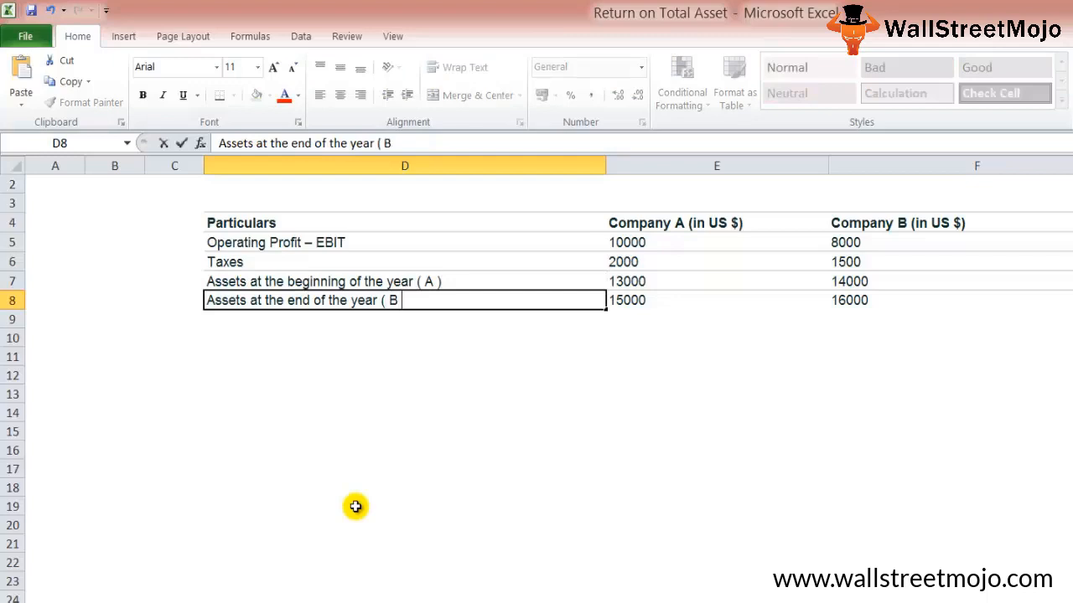
{"action": "type", "text": ")"}
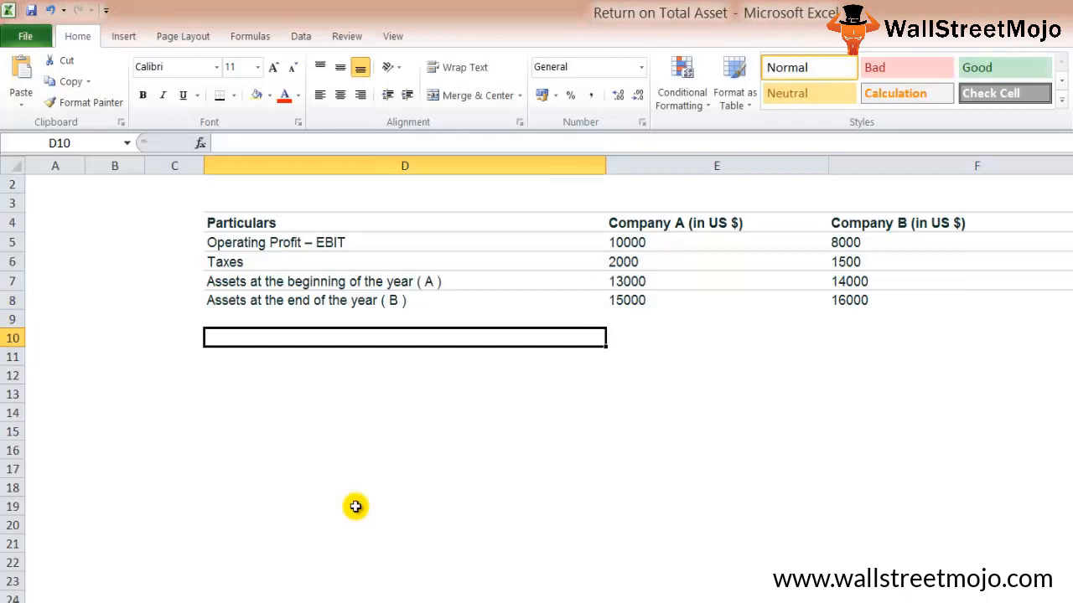
{"action": "type", "text": "Average A"}
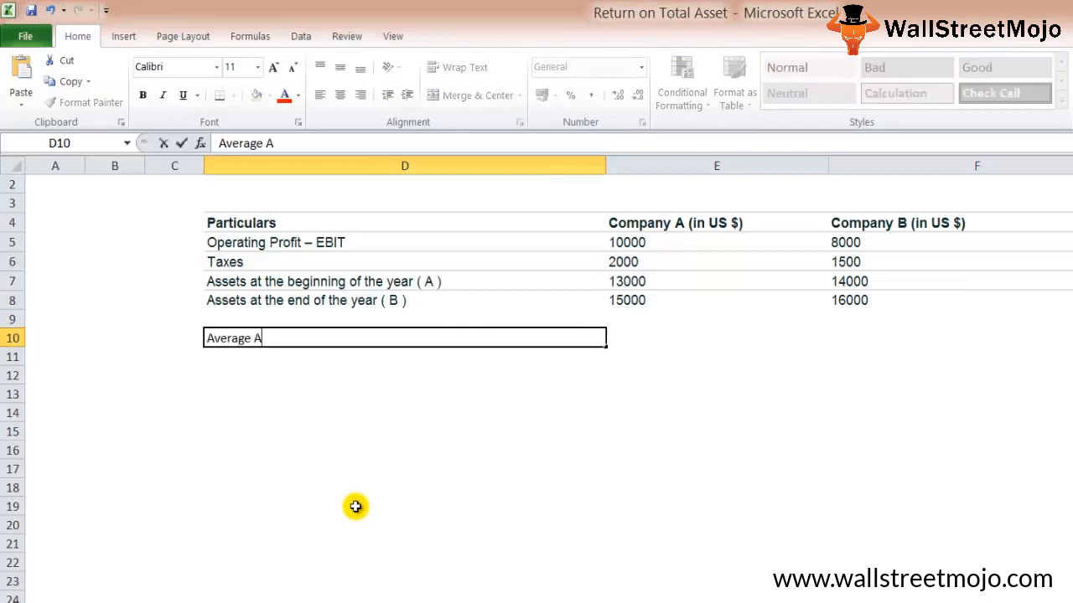
{"action": "type", "text": "ssets"}
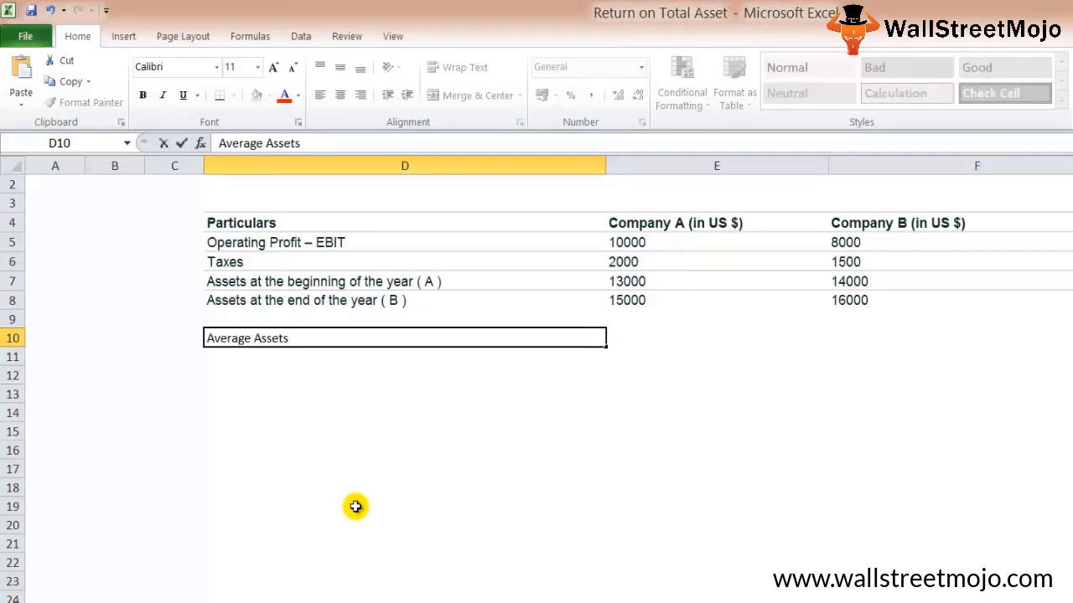
{"action": "type", "text": "( A + B)"}
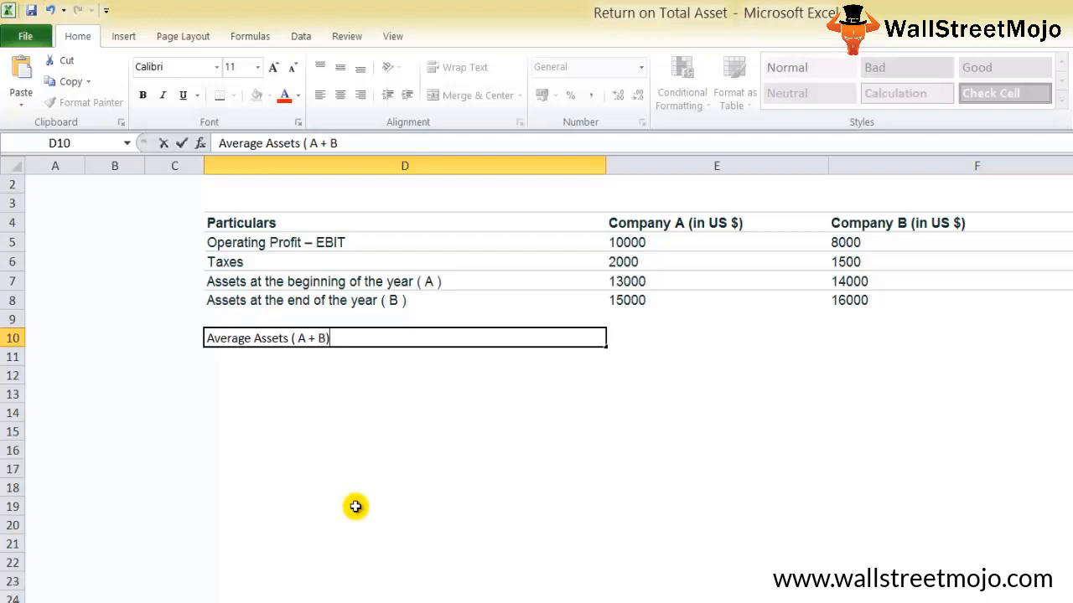
{"action": "type", "text": "/2"}
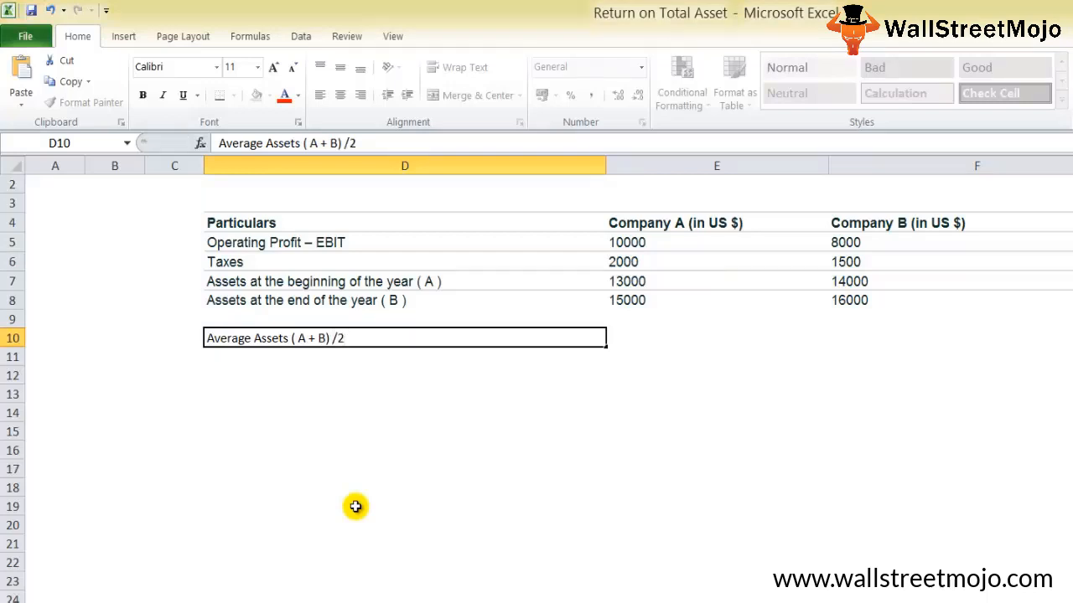
Step: Add Total Assets (28000, 30000) and halve them for Average Assets (14000, 15000)
{"action": "type", "text": "Total"}
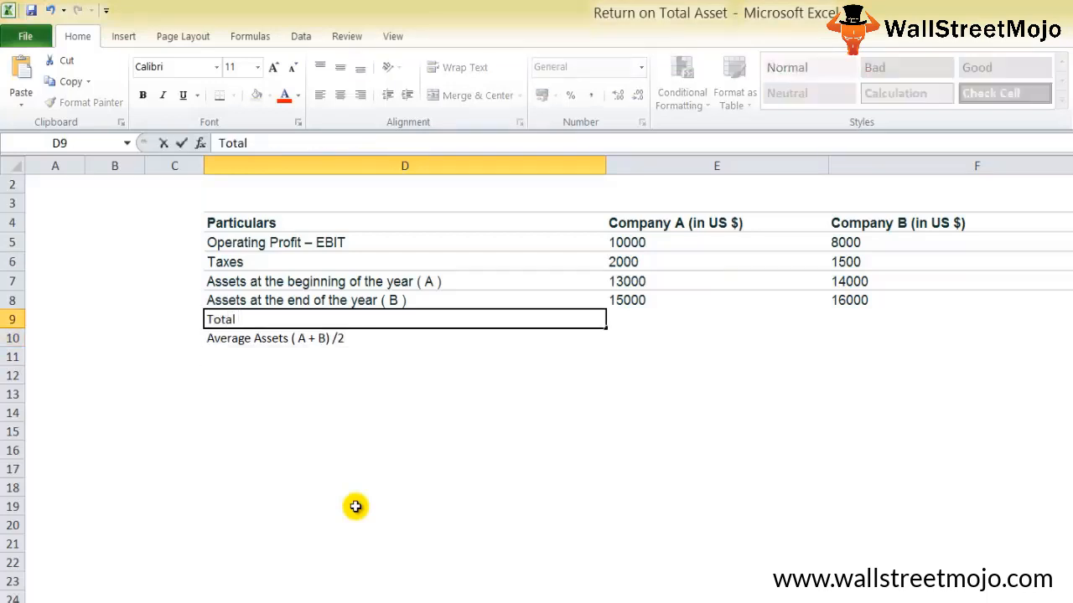
{"action": "type", "text": "Ass"}
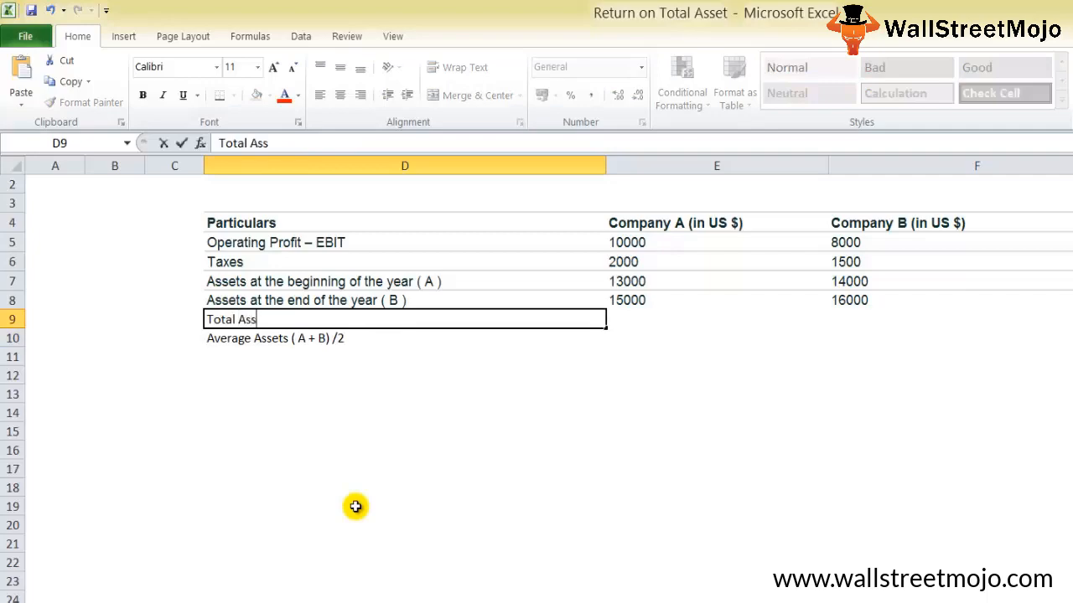
{"action": "type", "text": "ets"}
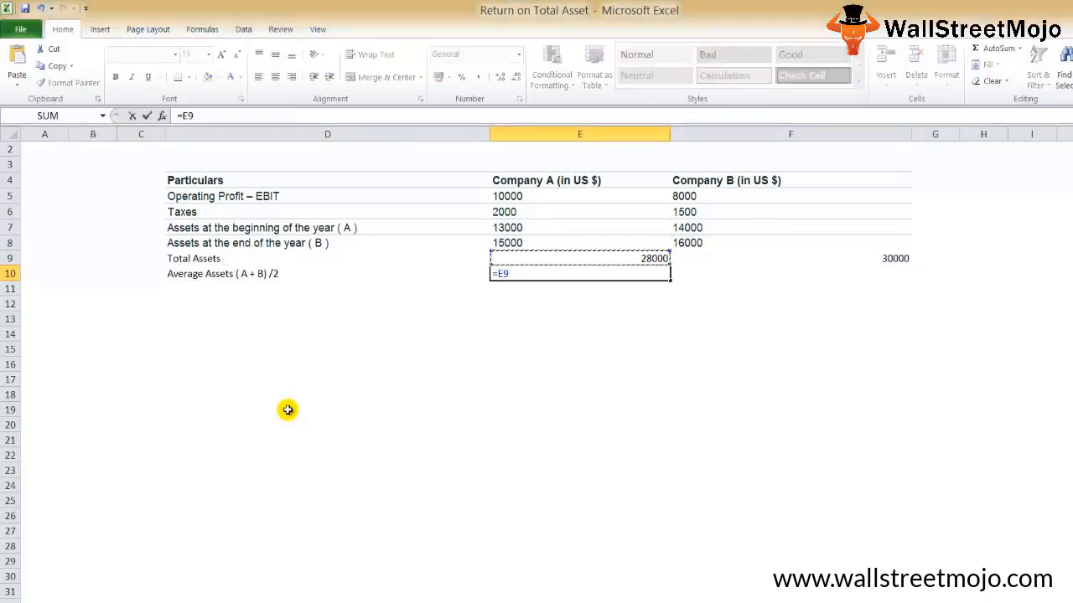
{"action": "type", "text": "/"}
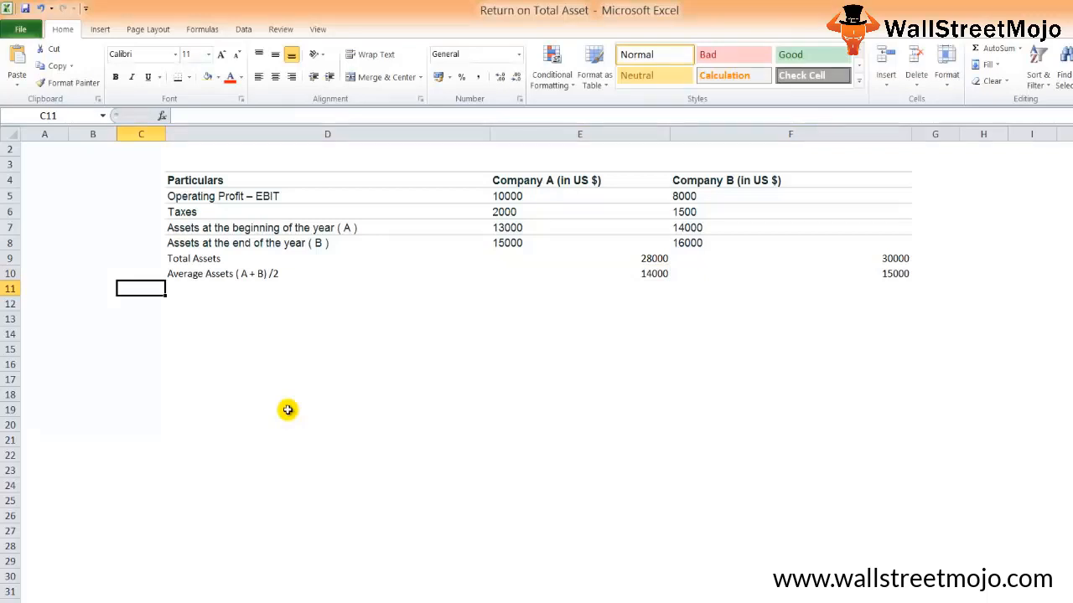
Step: Add a ROTA row in D13 with =E5/E10, showing 0.71 and 0.53 at two decimals
{"action": "left_click", "coordinate": [141, 319]}
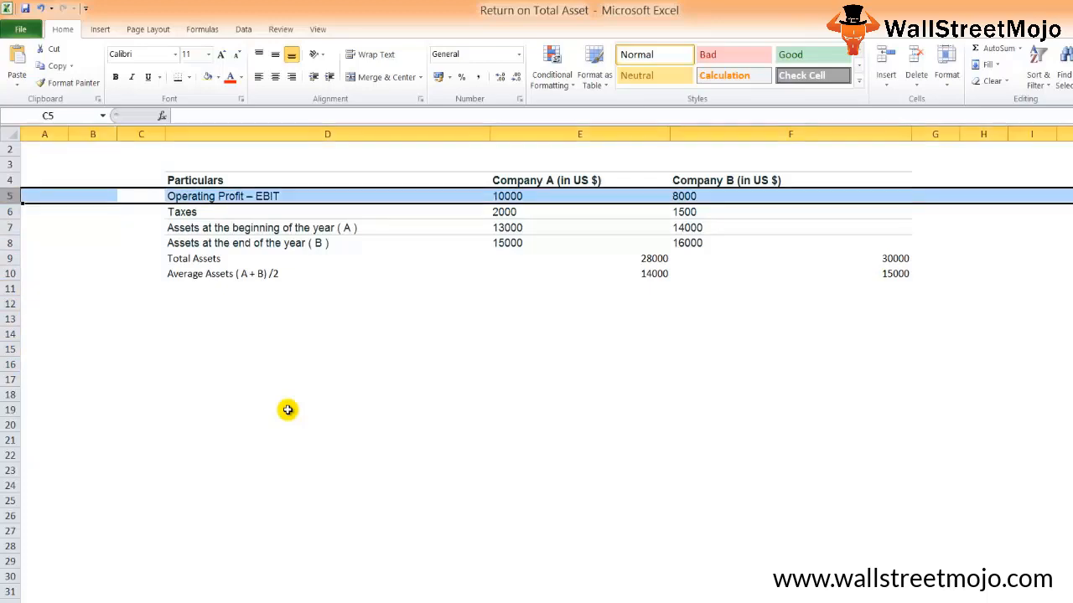
{"action": "left_click", "coordinate": [140, 304]}
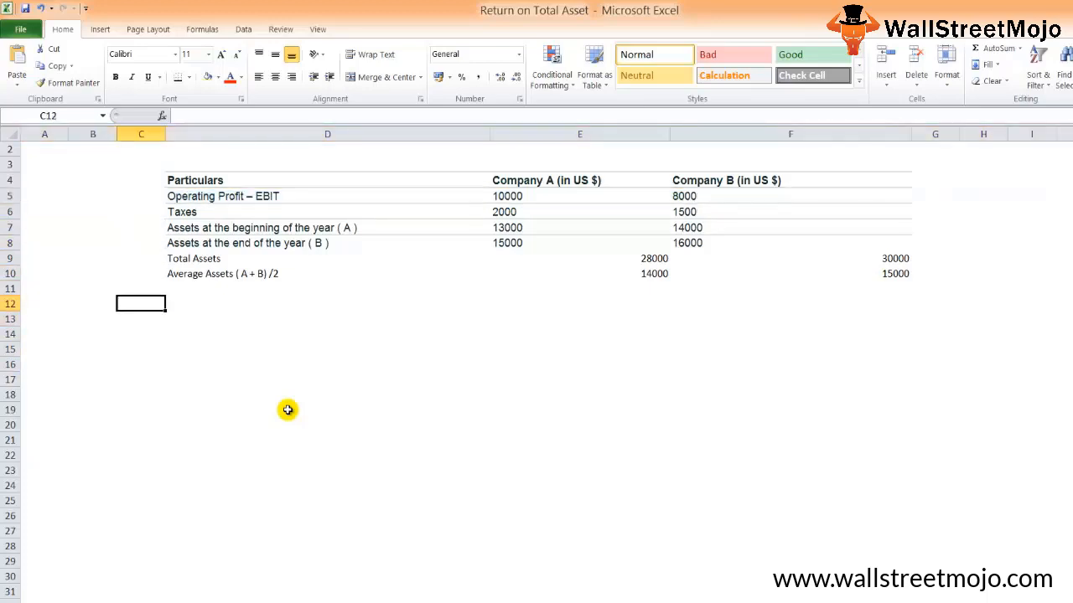
{"action": "left_click", "coordinate": [326, 318]}
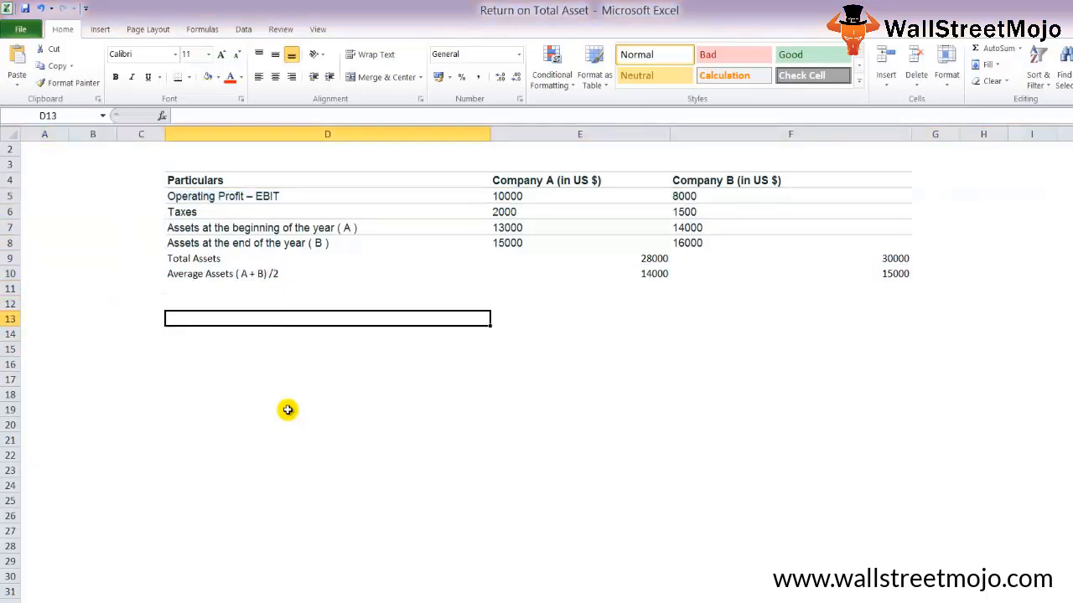
{"action": "type", "text": "ROTA"}
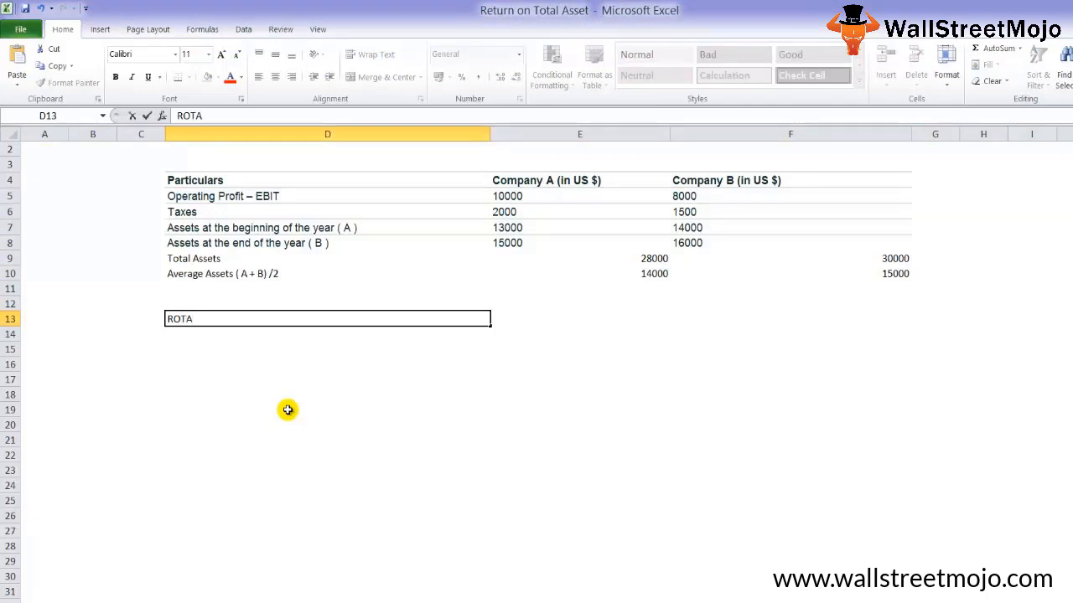
{"action": "left_click", "coordinate": [580, 319]}
{"action": "type", "text": "="}
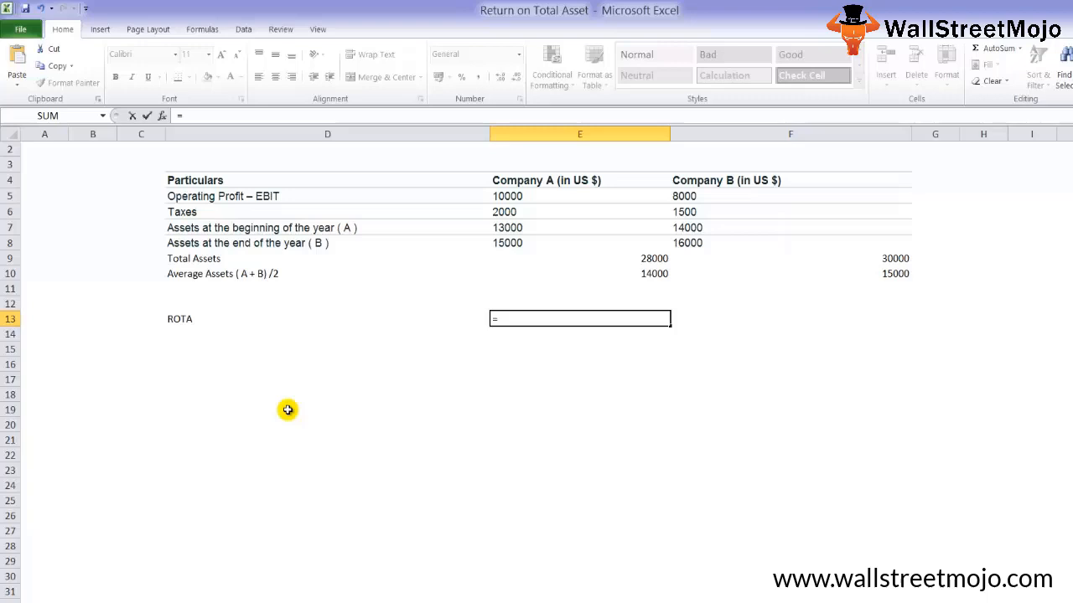
{"action": "left_click", "coordinate": [579, 196]}
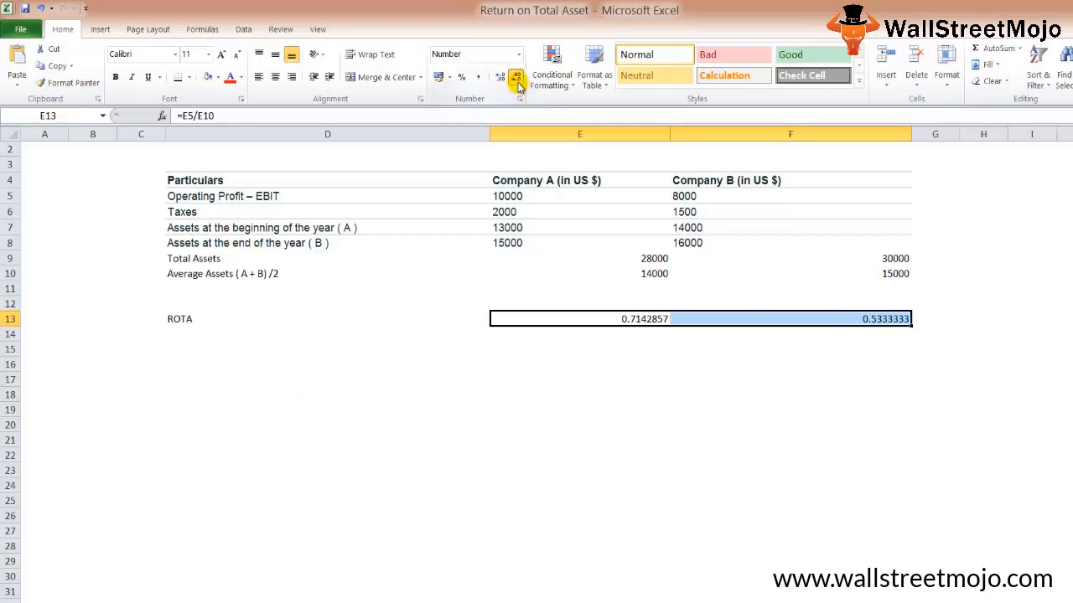
{"action": "left_click", "coordinate": [515, 77]}
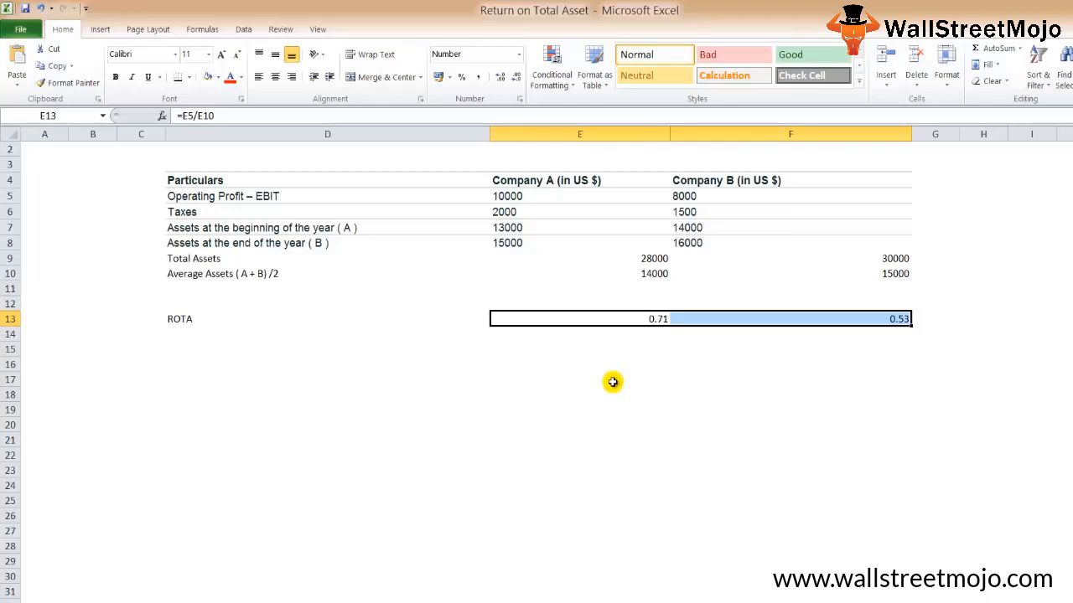
{"action": "mouse_move", "coordinate": [611, 383]}
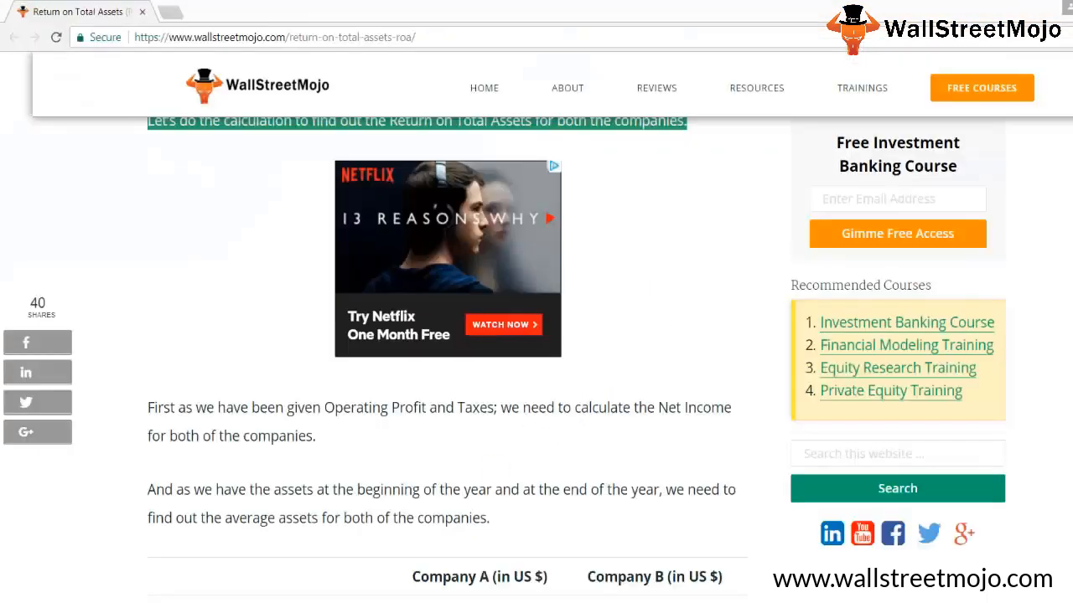
Step: Scroll down to Colgate's balance sheet and income statement snapshots
{"action": "scroll", "scroll_direction": "down", "scroll_amount": 3}
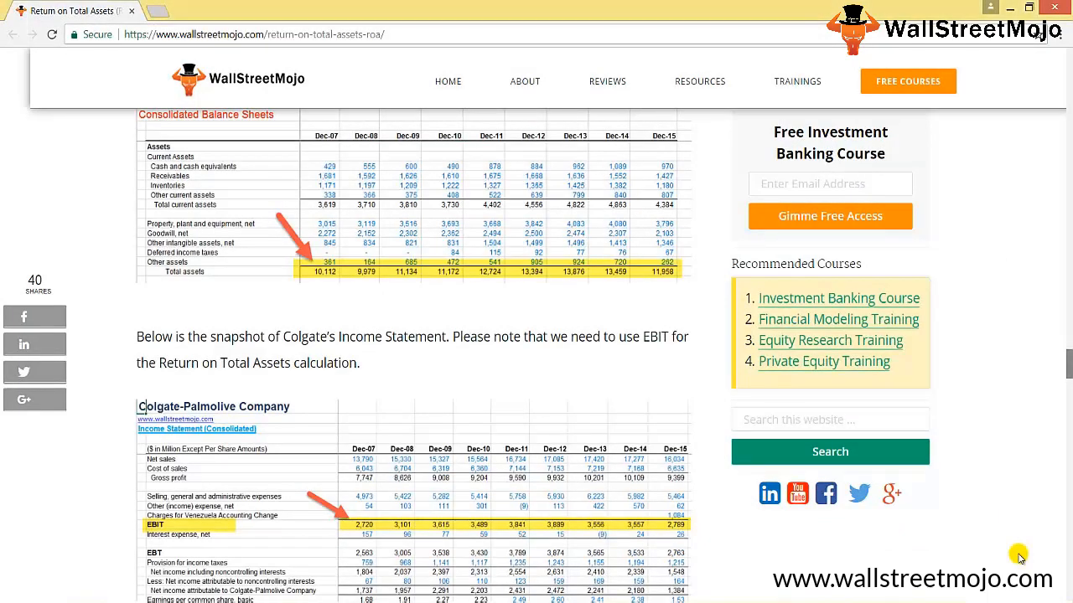
{"action": "mouse_move", "coordinate": [675, 273]}
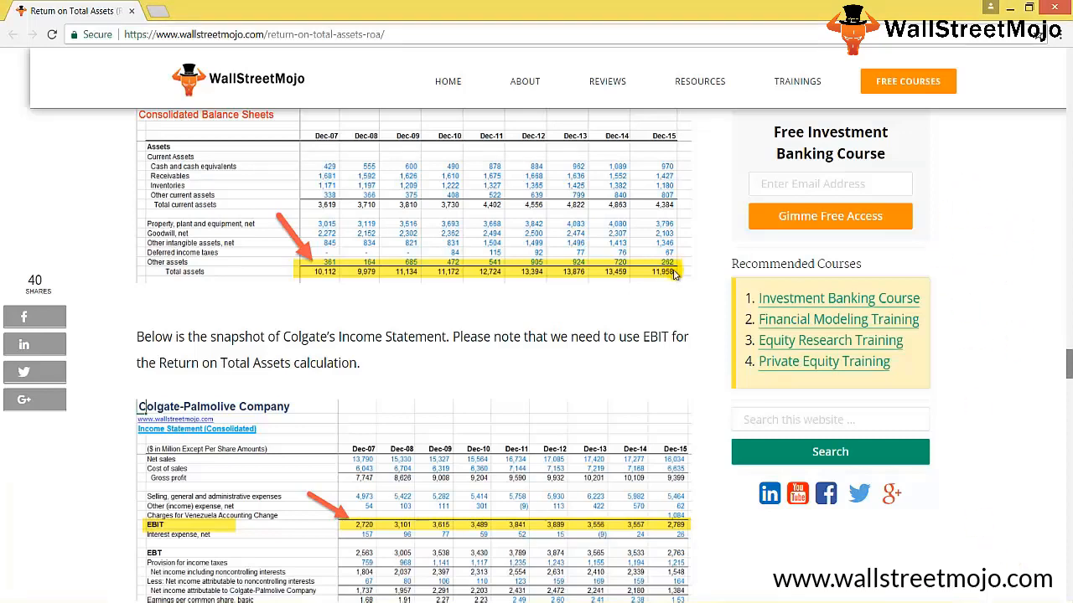
{"action": "mouse_move", "coordinate": [402, 282]}
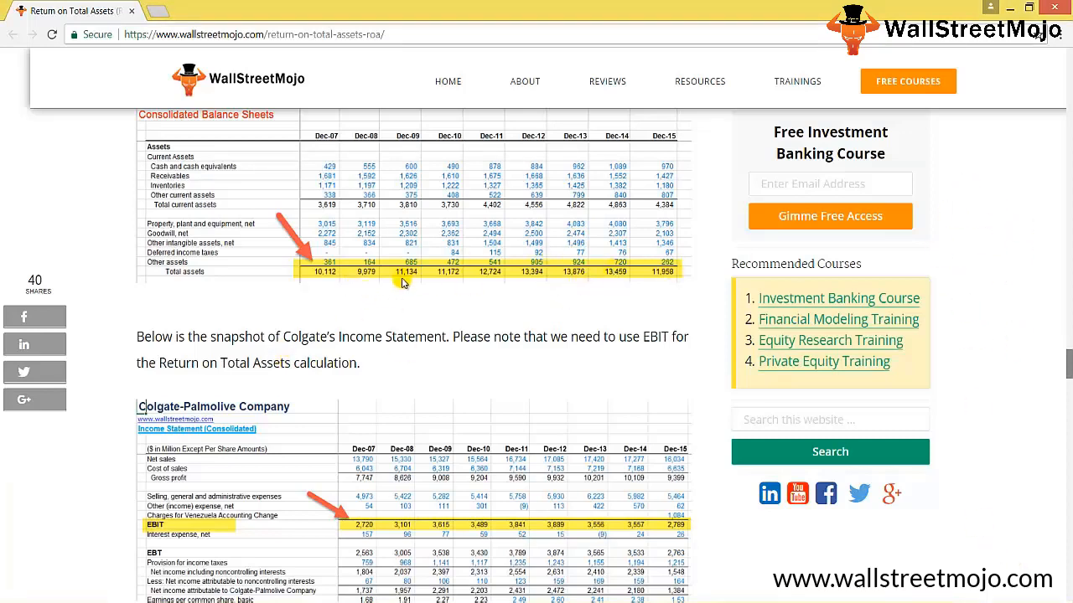
{"action": "mouse_move", "coordinate": [369, 275]}
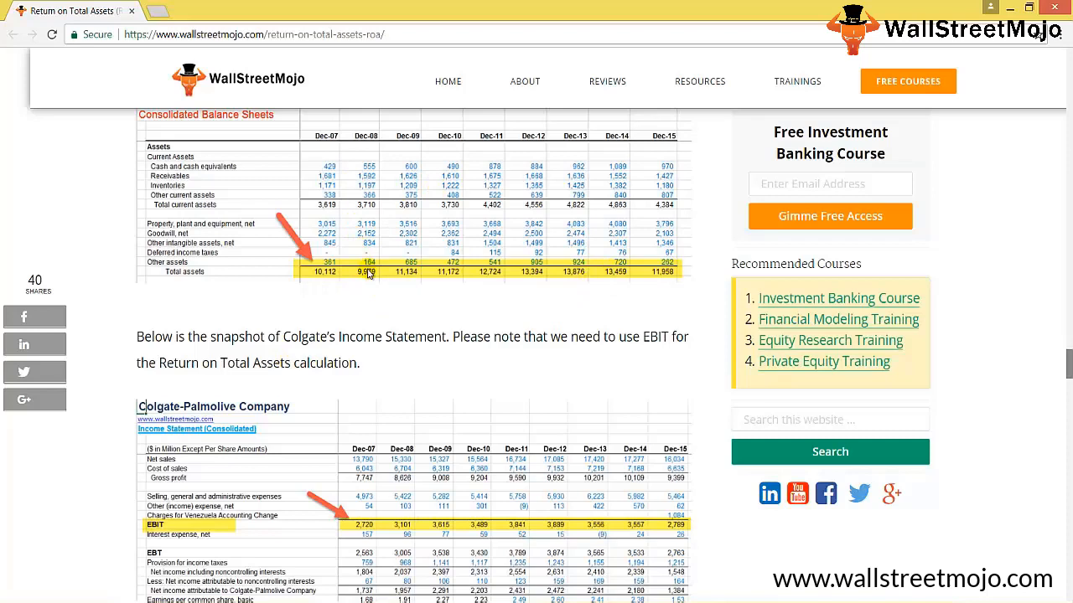
{"action": "mouse_move", "coordinate": [269, 454]}
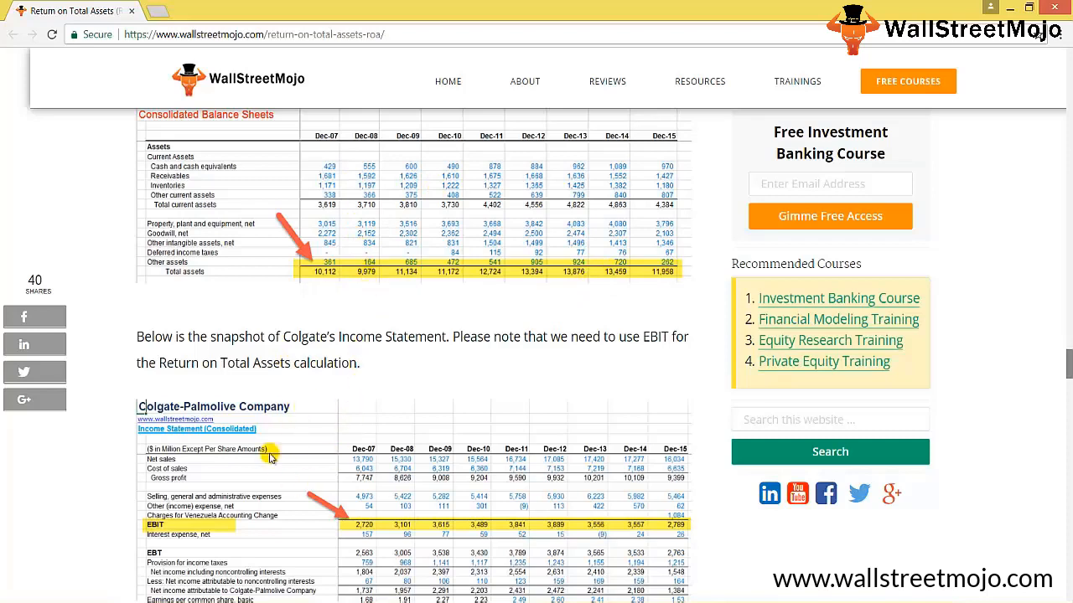
{"action": "mouse_move", "coordinate": [264, 463]}
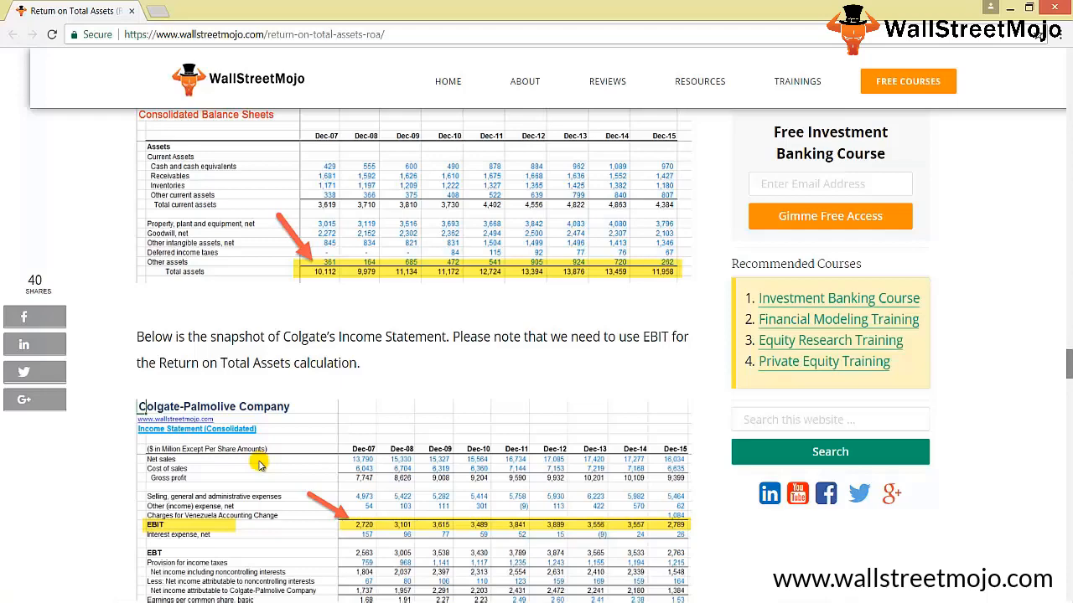
{"action": "scroll", "scroll_direction": "down", "scroll_amount": 3}
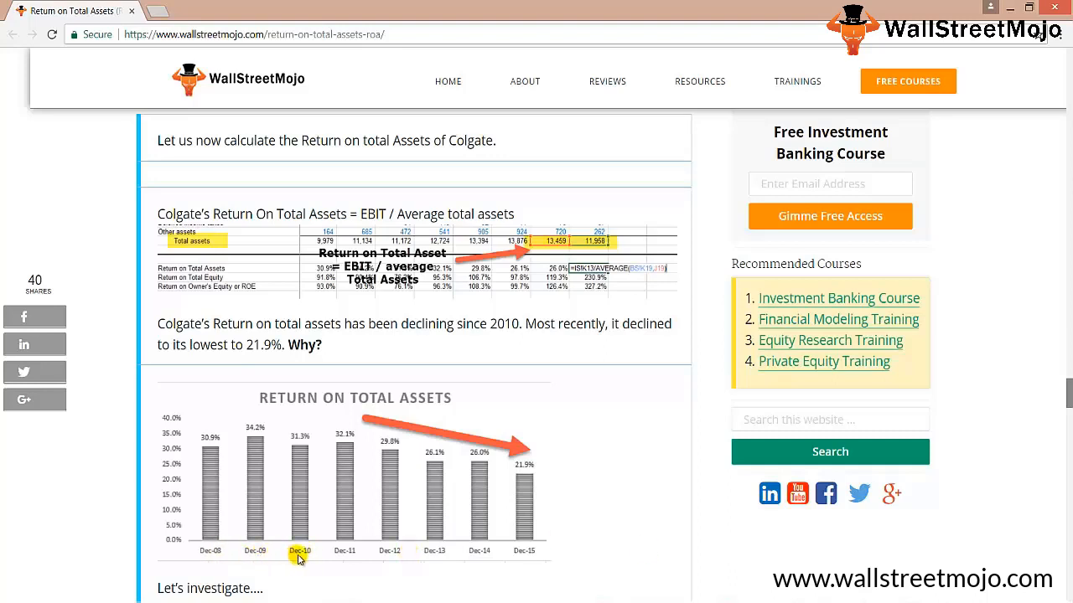
{"action": "mouse_move", "coordinate": [563, 545]}
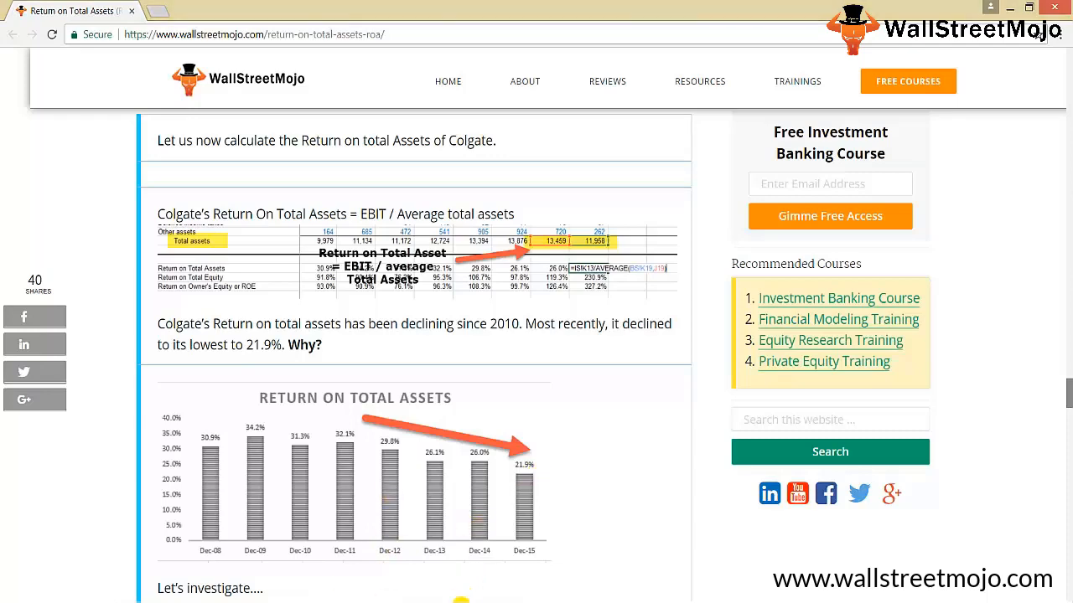
Step: Scroll to the table of 20 banks' annual return on assets averaging 0.90%
{"action": "scroll", "scroll_direction": "down", "scroll_amount": 3}
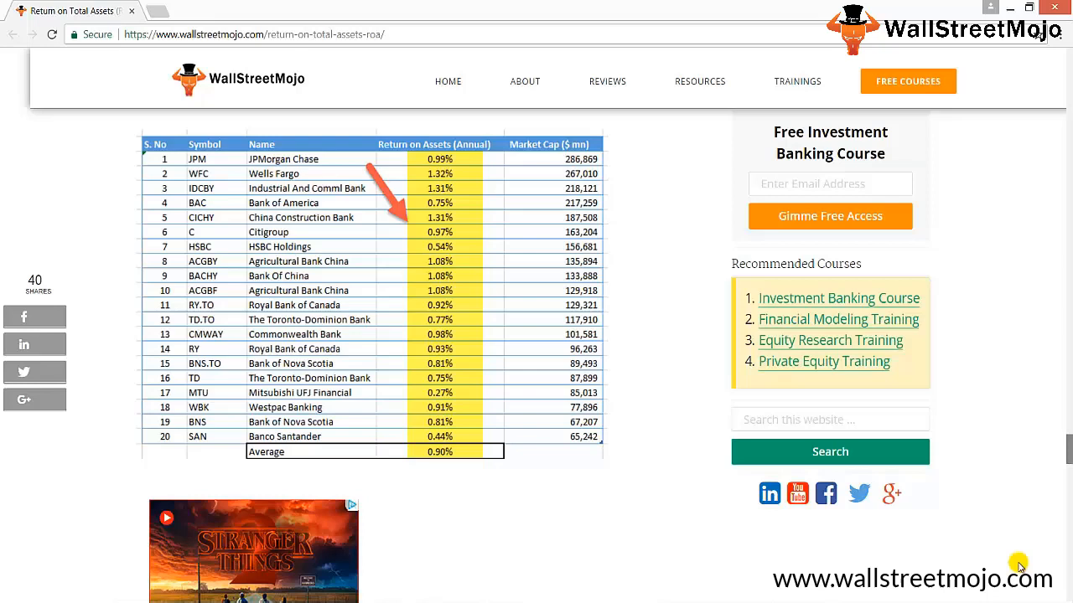